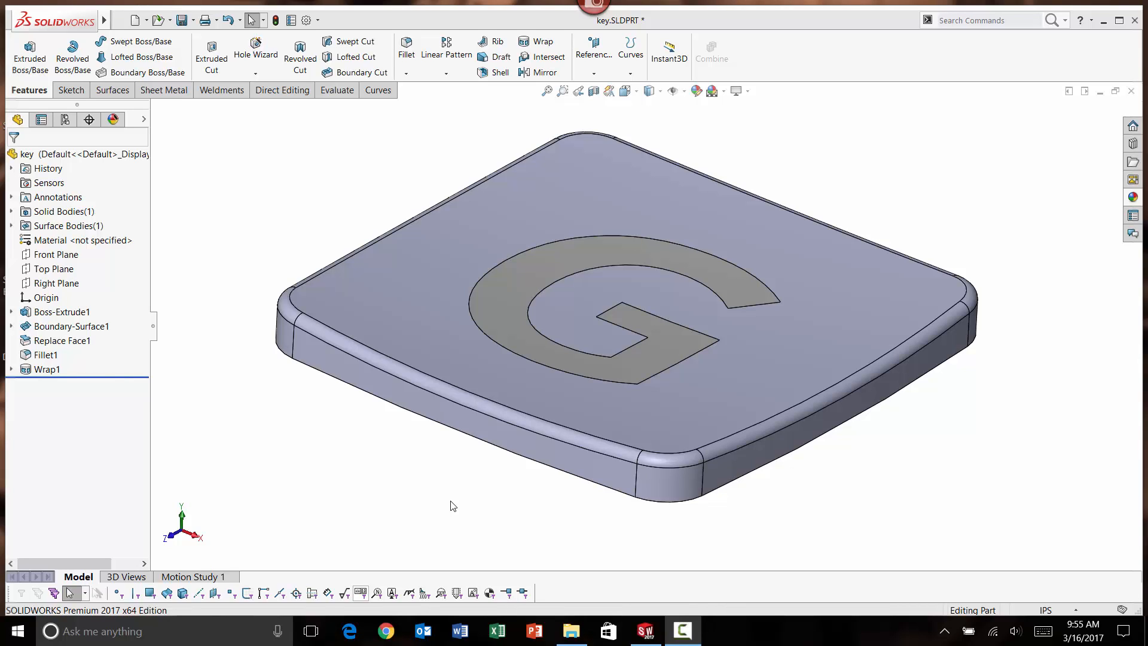
pyautogui.moveTo(437, 475)
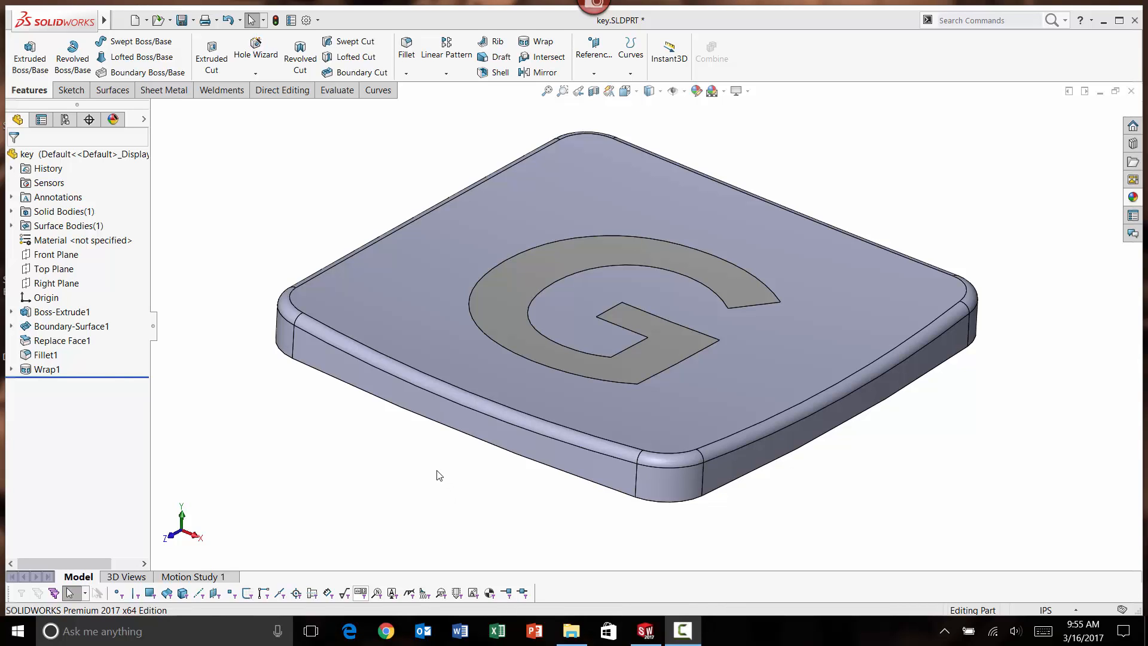
pyautogui.moveTo(421, 473)
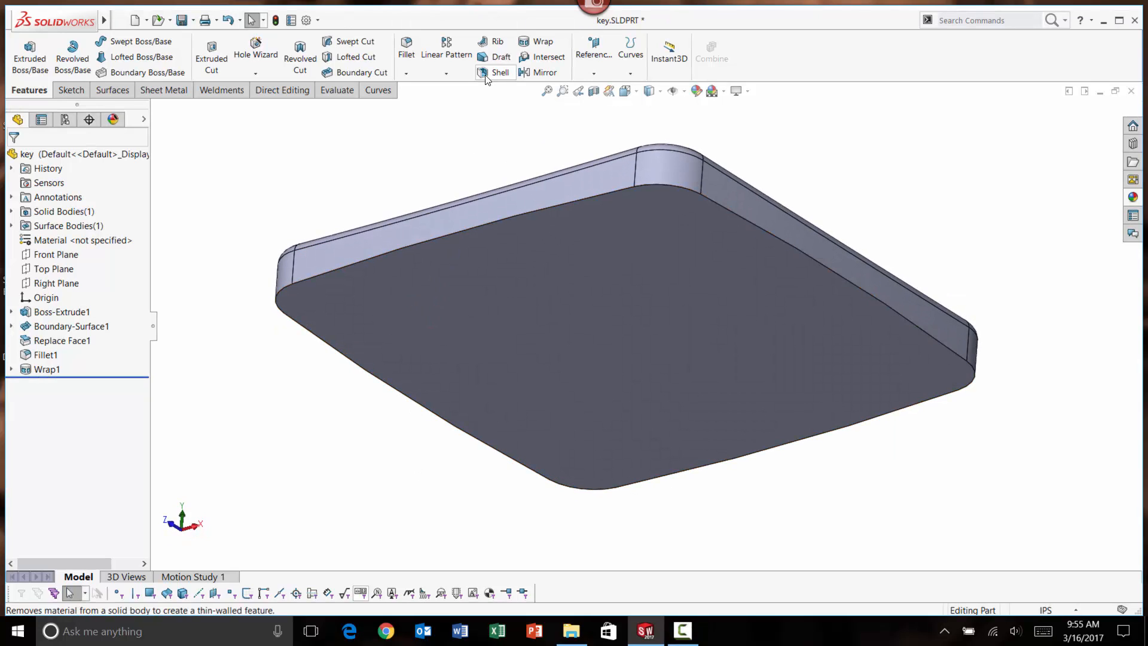
# Start a 0.050 in shell removing the key cap's bottom face.
pyautogui.click(500, 72)
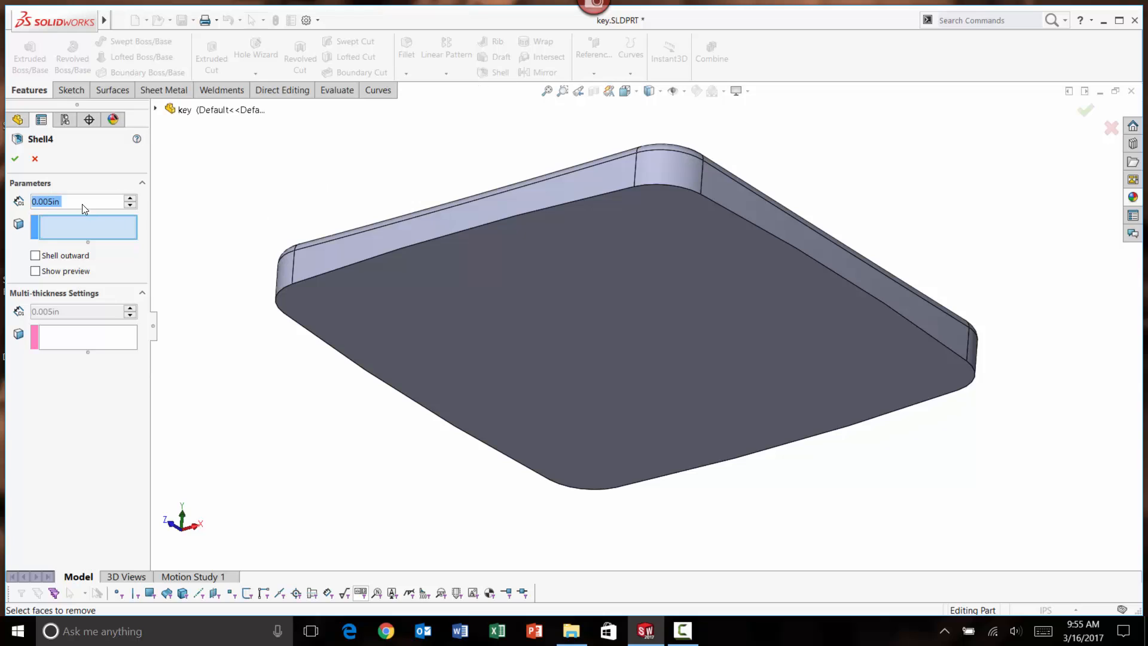
pyautogui.moveTo(81, 205)
pyautogui.write('.')
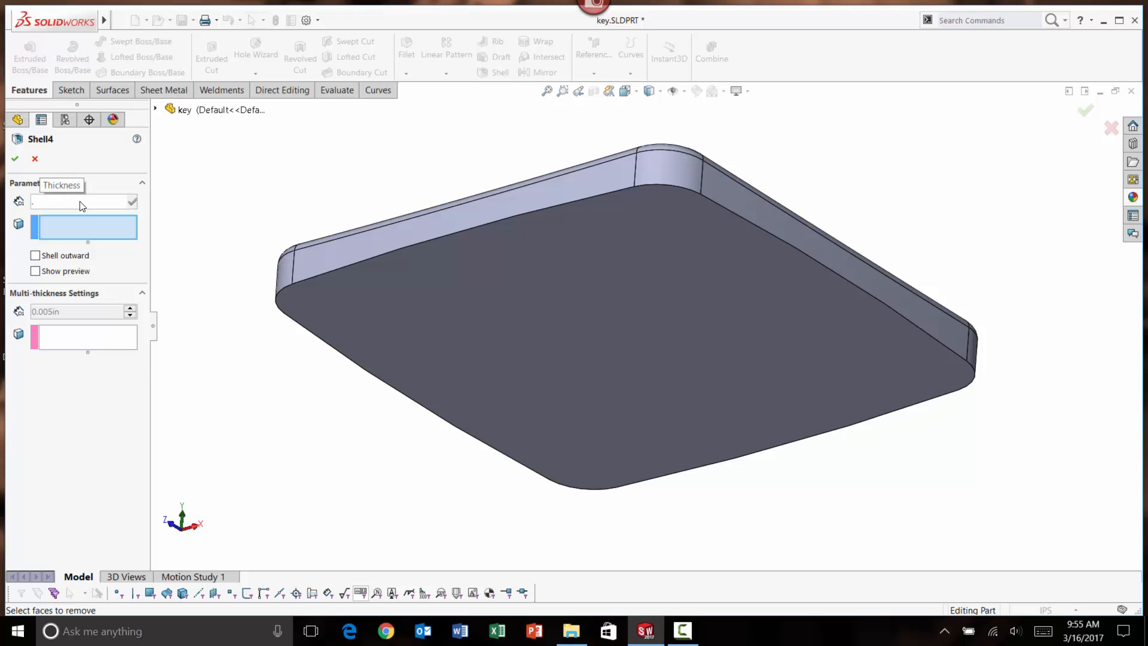
pyautogui.write('0.050in')
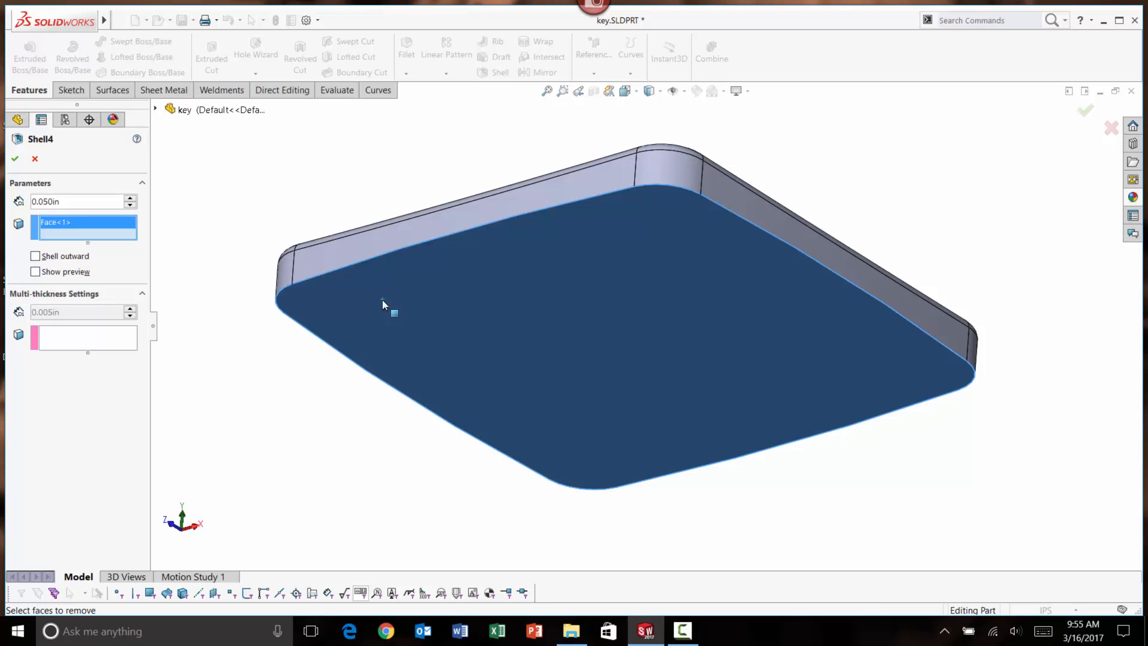
pyautogui.click(15, 159)
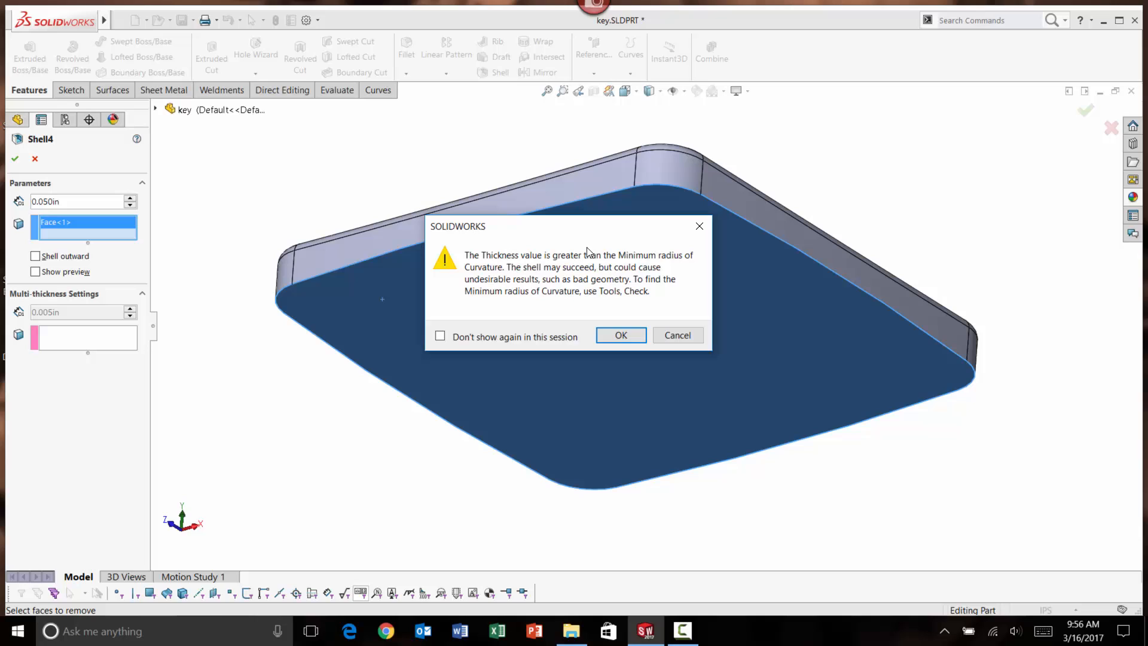
pyautogui.moveTo(620, 290)
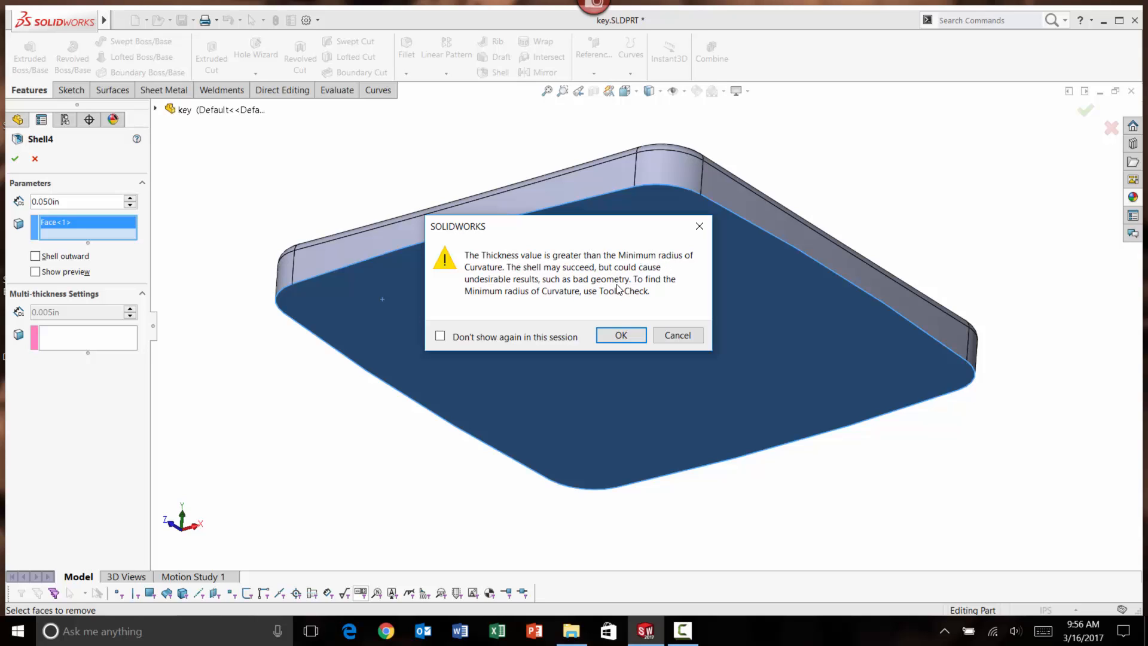
pyautogui.moveTo(575, 298)
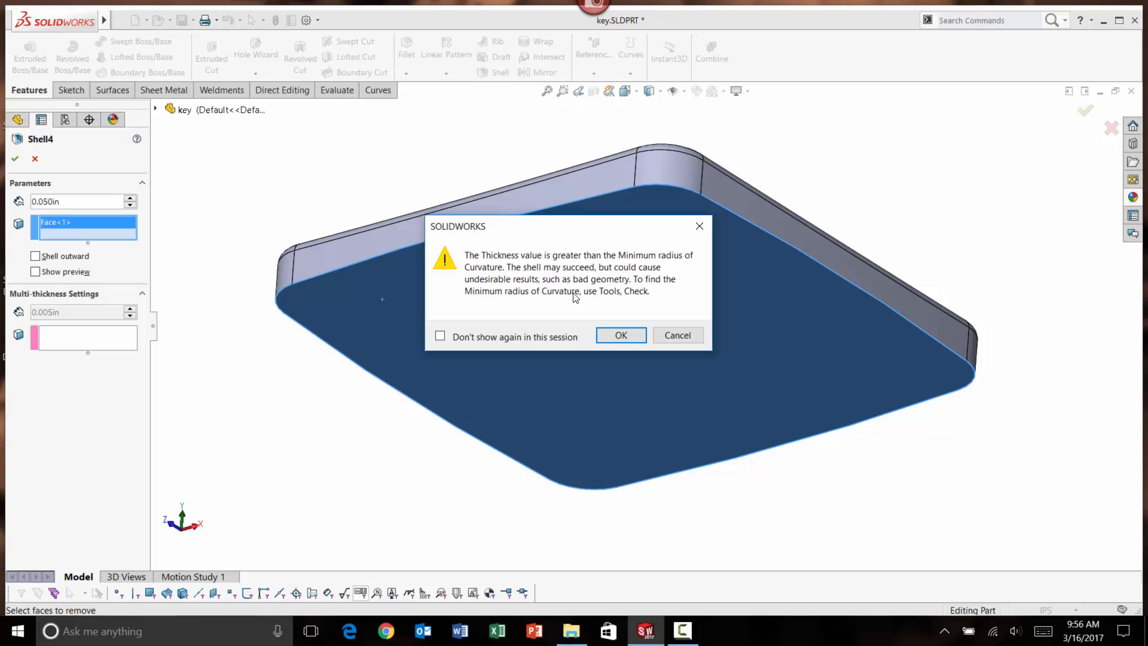
pyautogui.moveTo(519, 277)
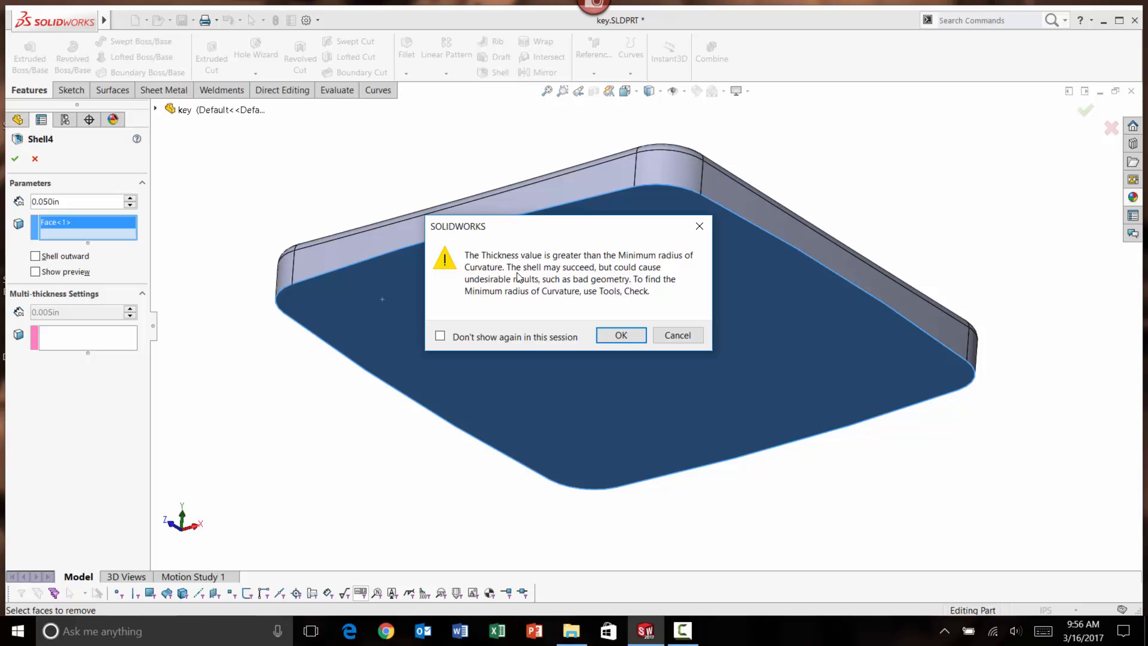
pyautogui.moveTo(596, 288)
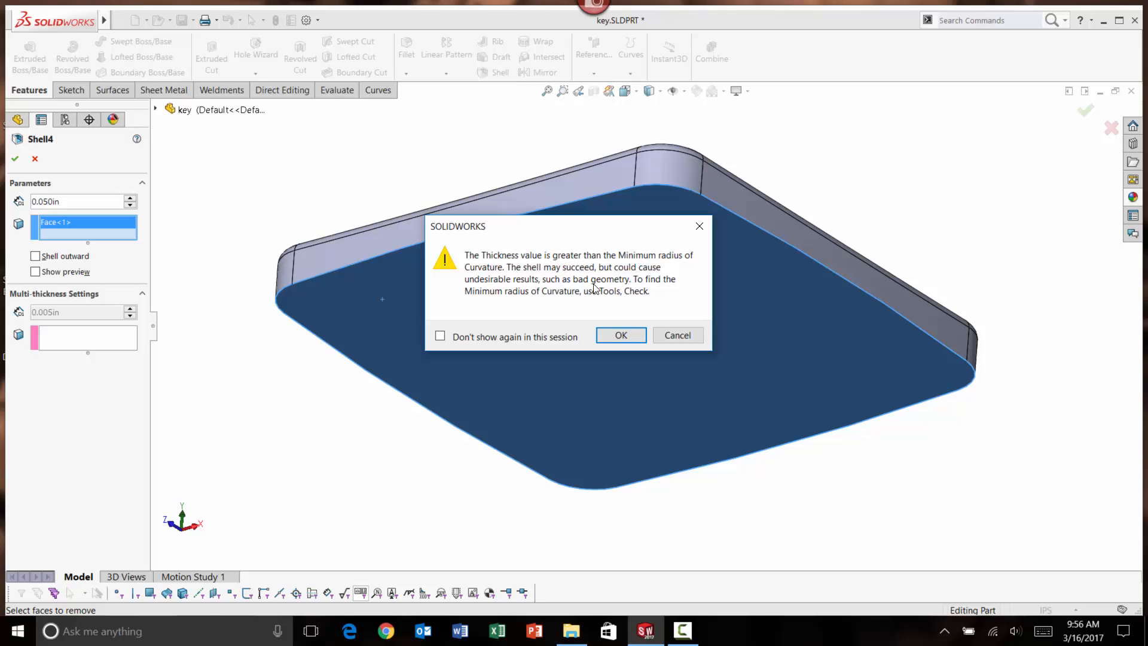
# Accept the minimum radius of curvature warning so the shell proceeds.
pyautogui.click(620, 335)
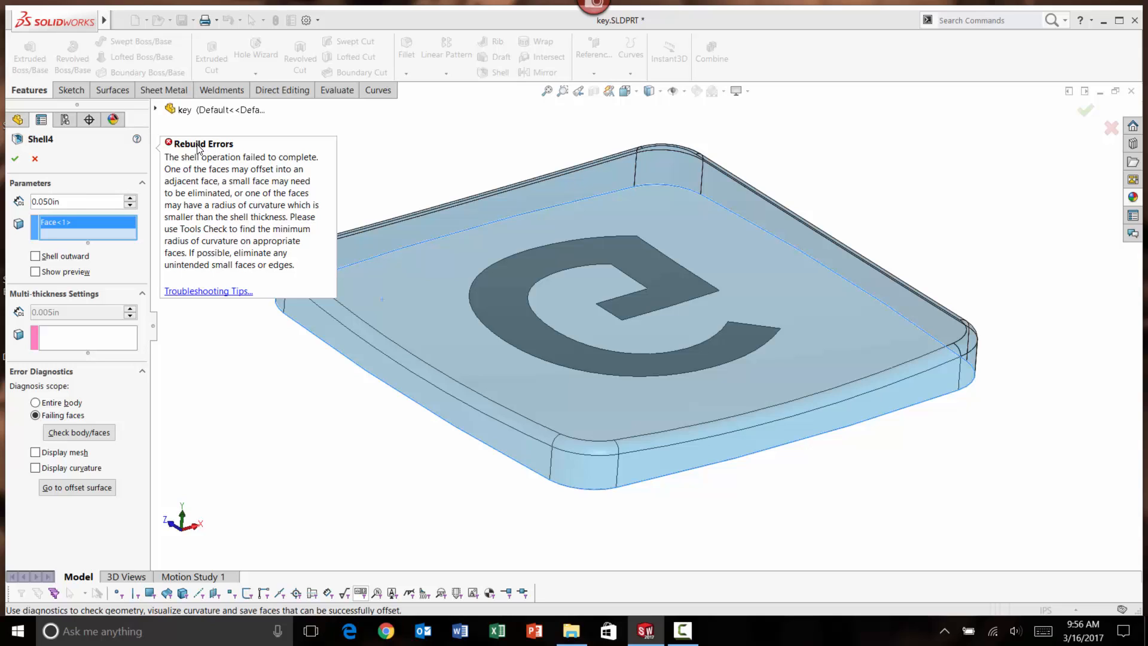
pyautogui.moveTo(198, 245)
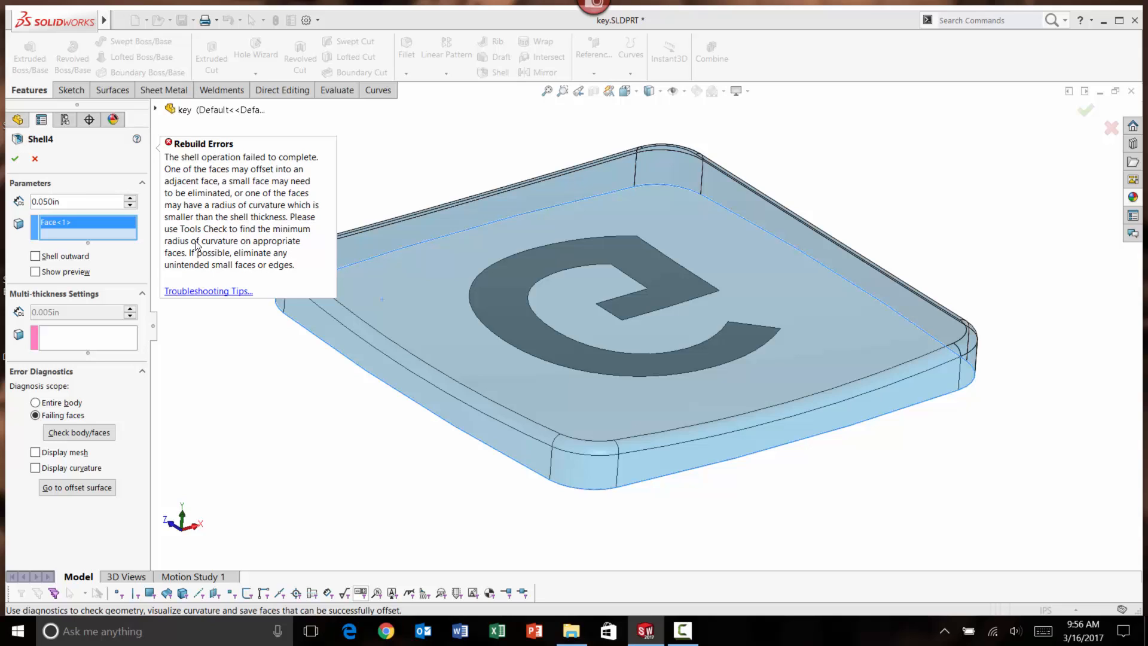
pyautogui.moveTo(225, 205)
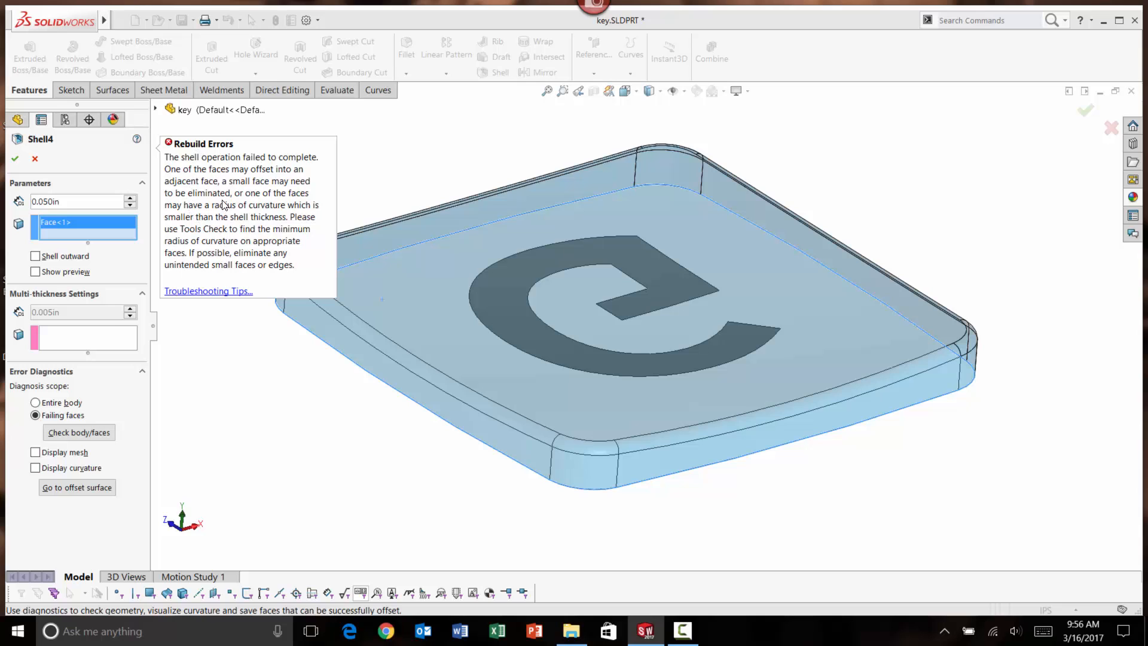
pyautogui.moveTo(219, 297)
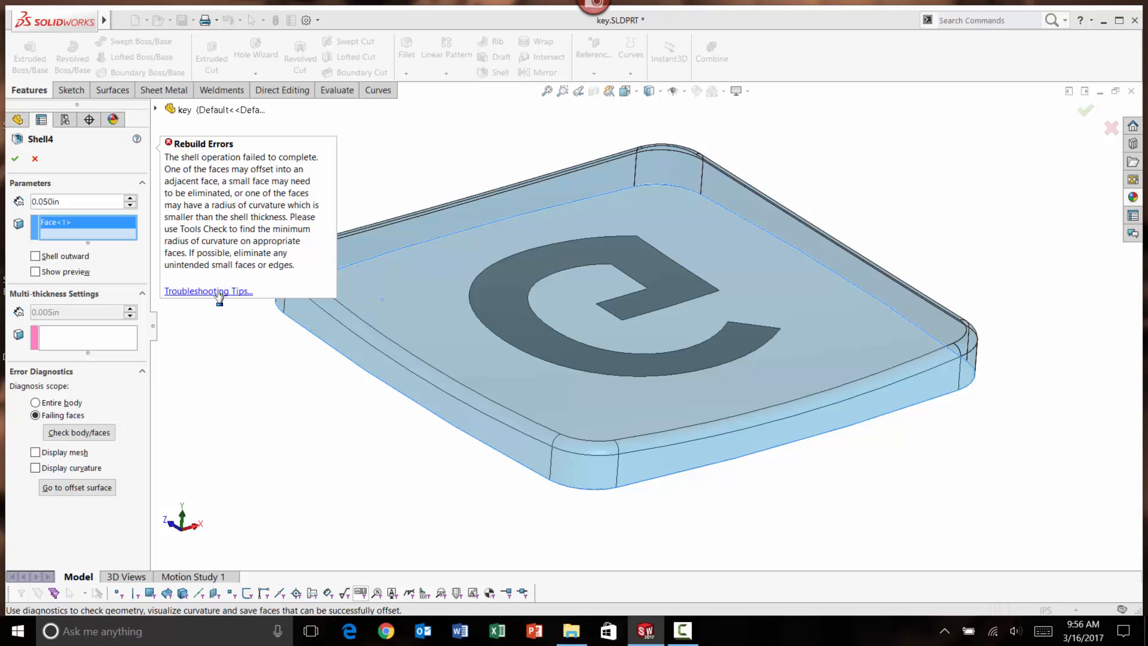
# Open the Troubleshooting Tips help for the failed shell rebuild error.
pyautogui.click(209, 291)
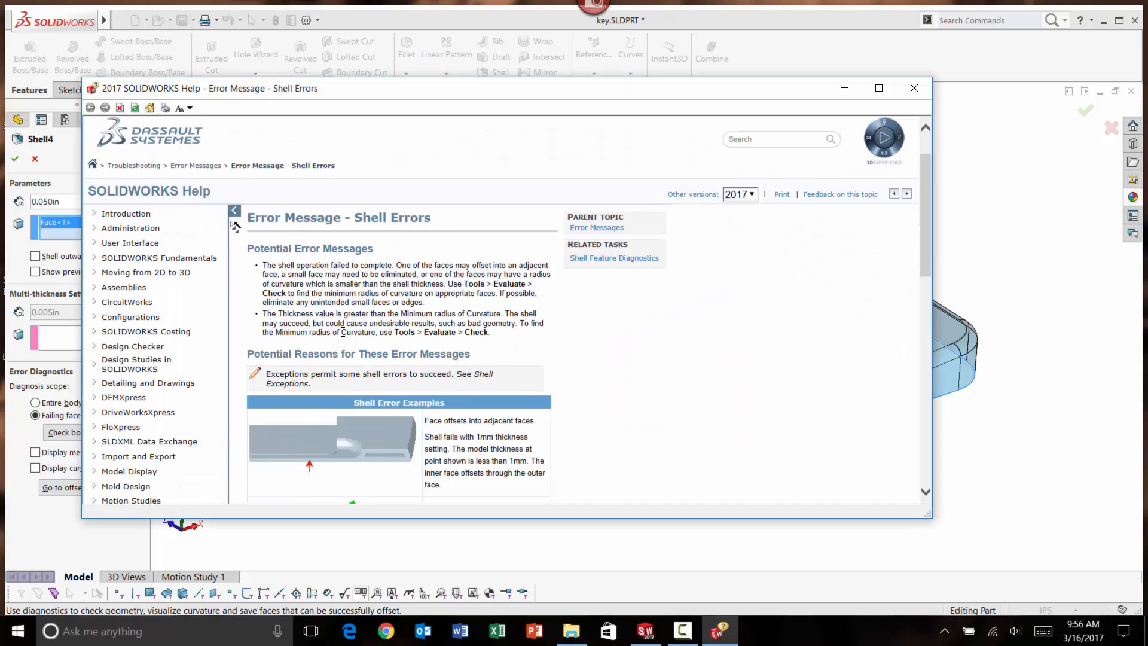
# Read the Shell Errors help topic's causes and Potential Fixes, then close Help.
pyautogui.scroll(-3)
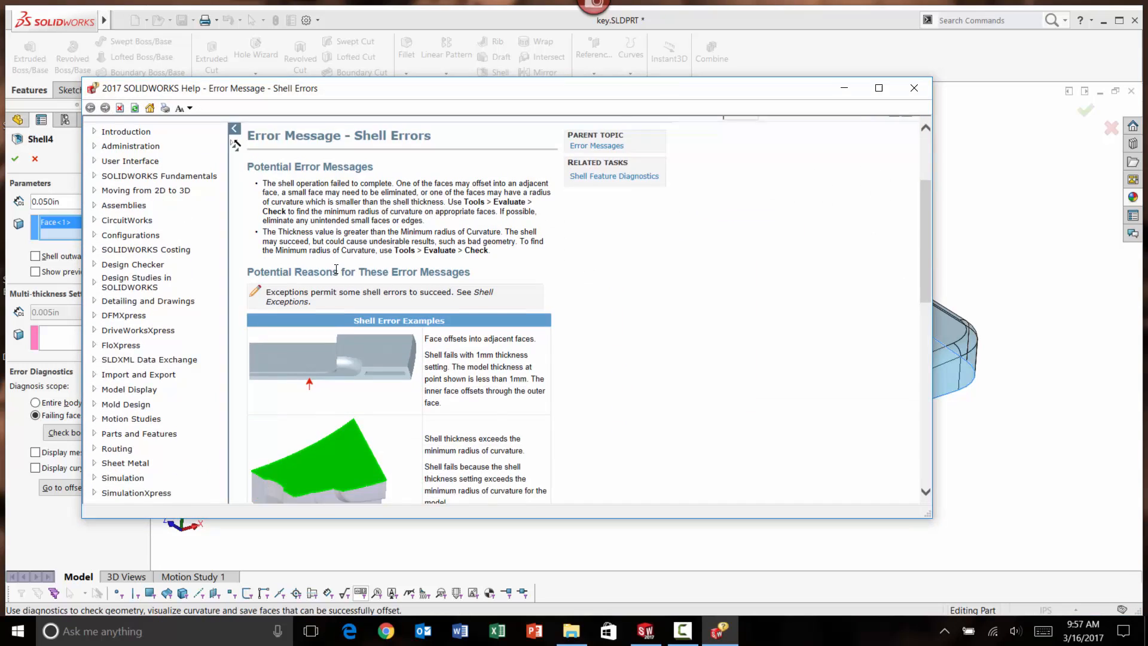
pyautogui.scroll(-3)
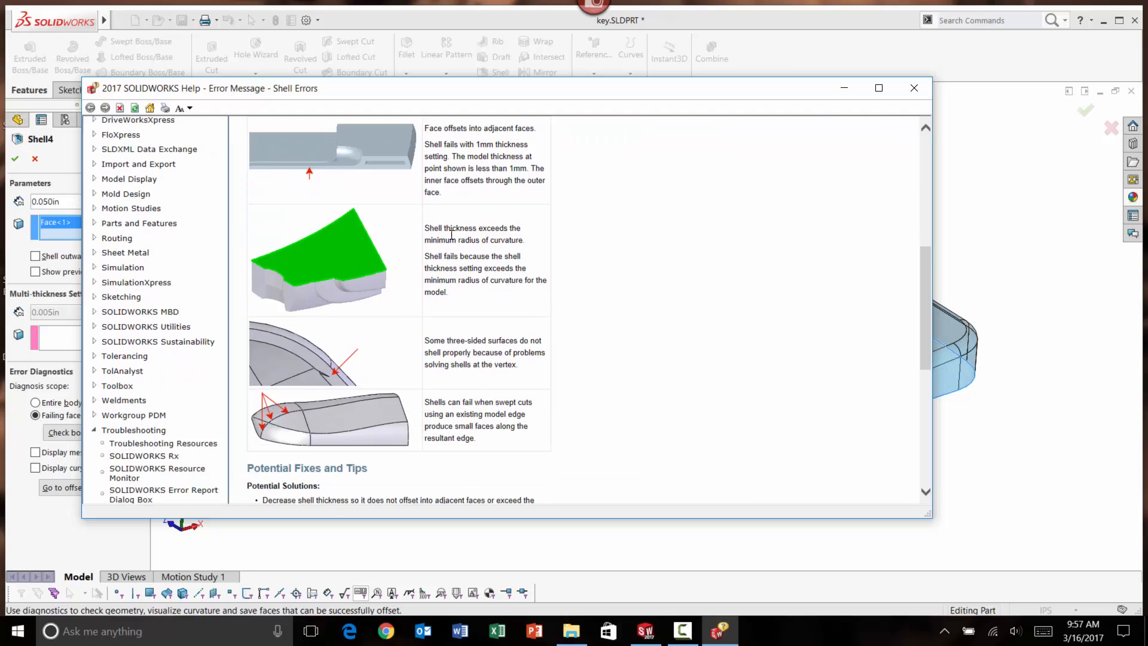
pyautogui.moveTo(386, 247)
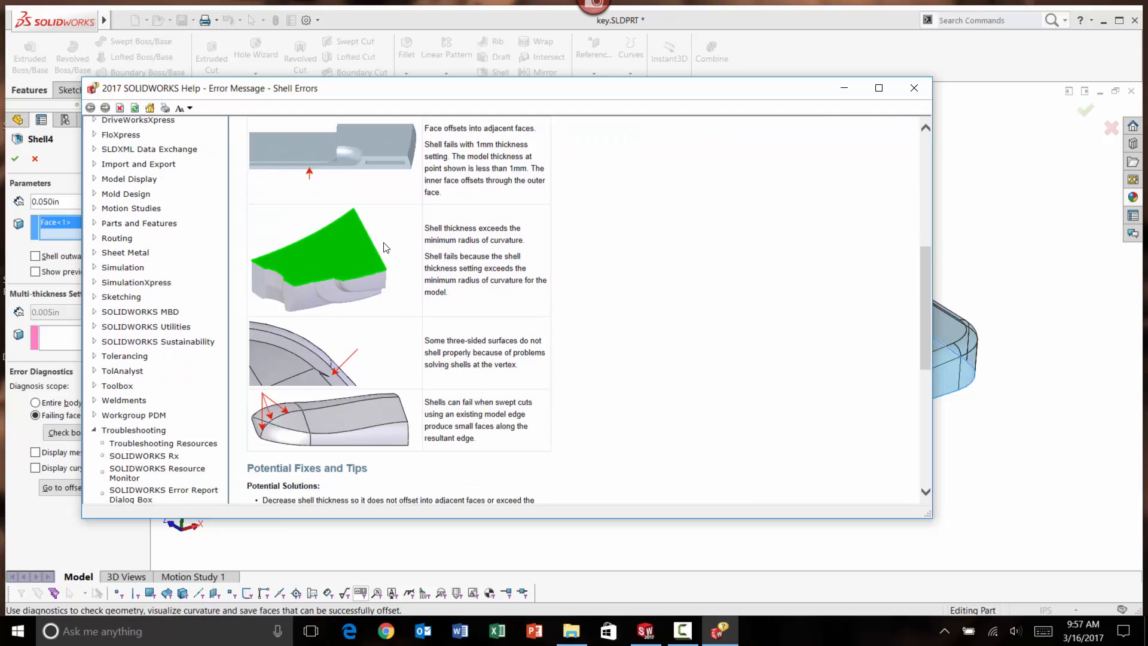
pyautogui.moveTo(378, 259)
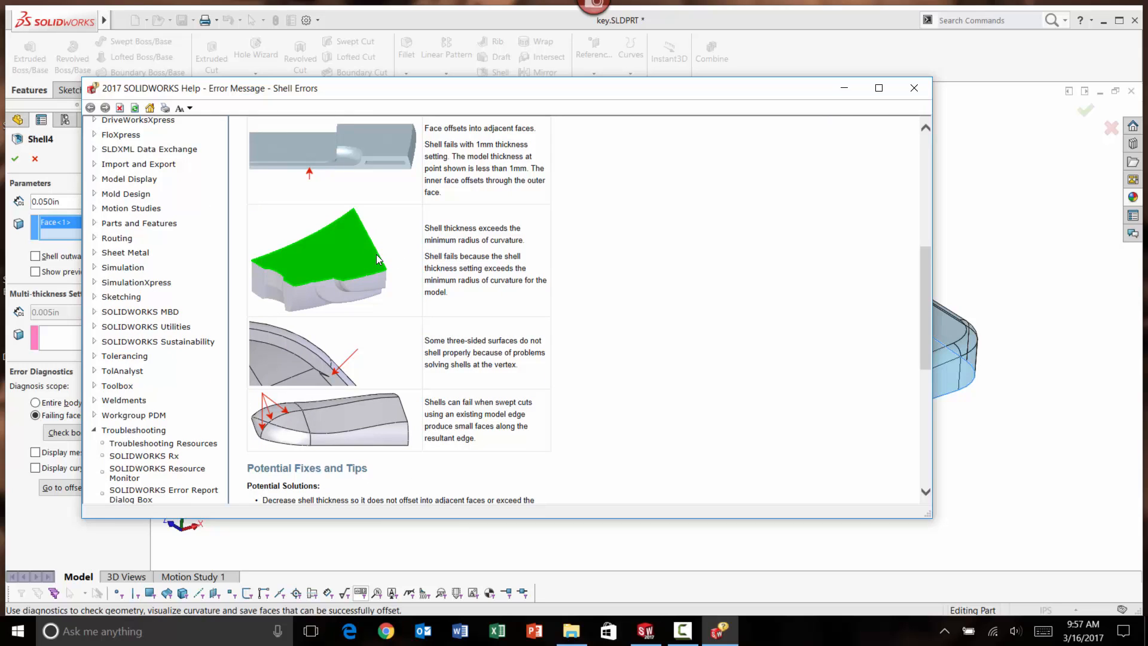
pyautogui.scroll(-3)
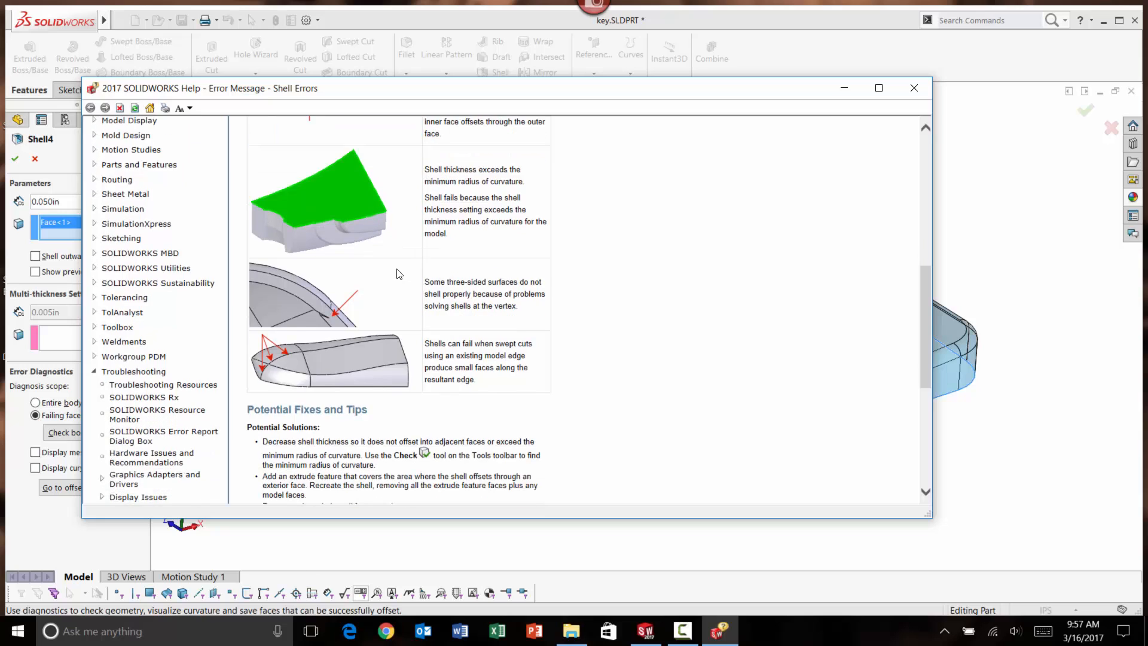
pyautogui.scroll(-3)
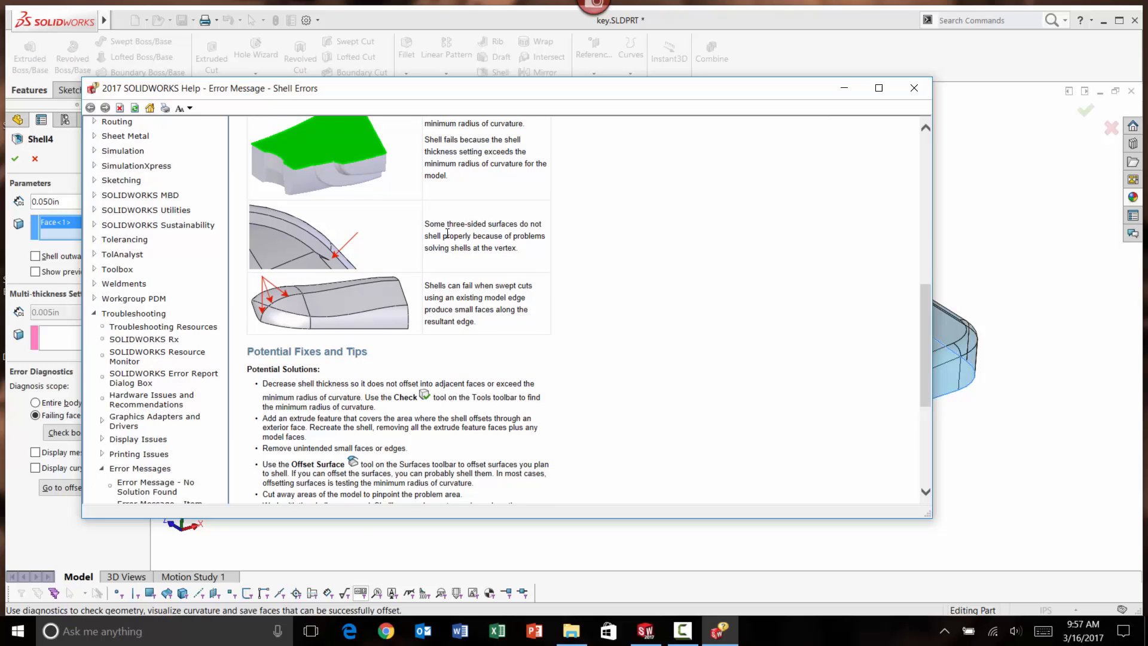
pyautogui.scroll(-3)
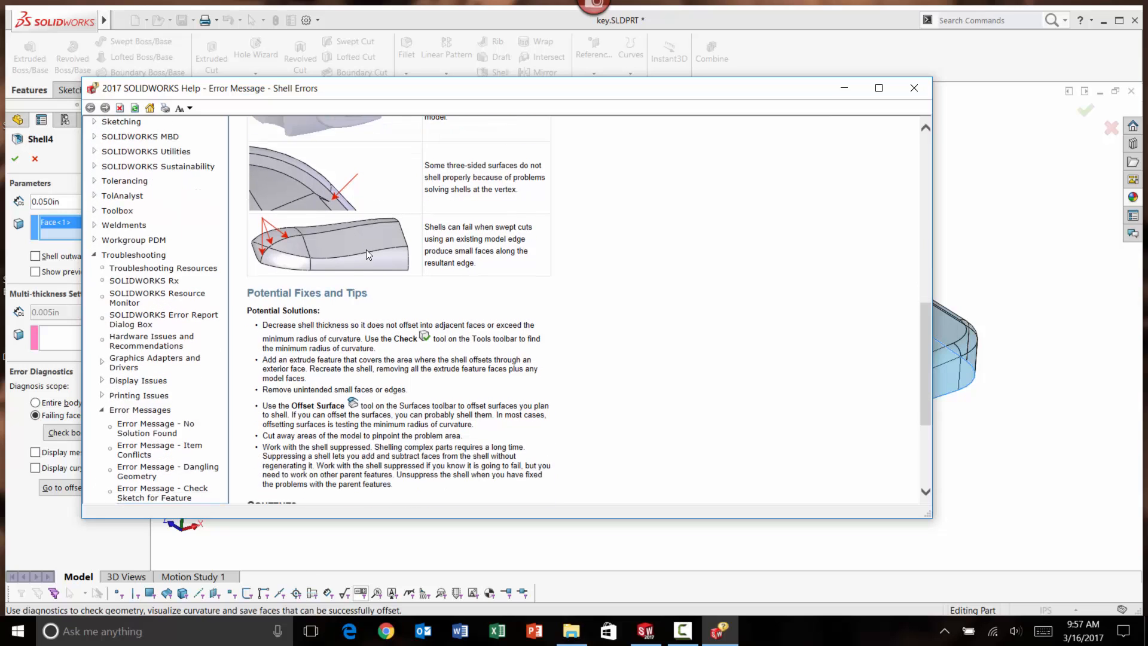
pyautogui.scroll(-3)
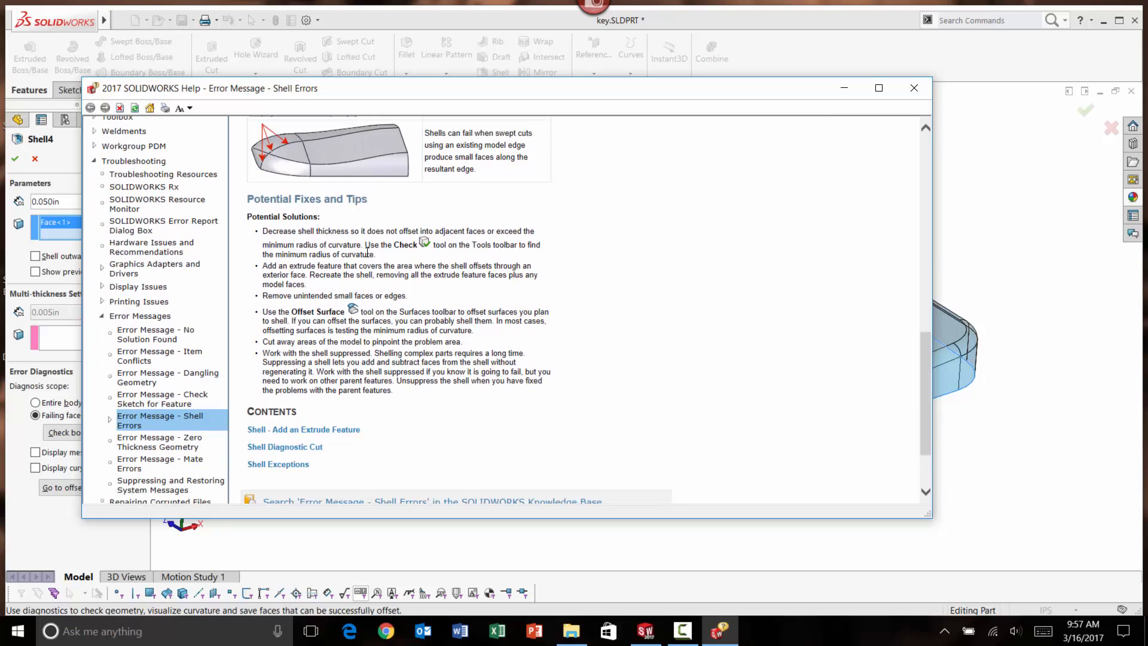
pyautogui.scroll(-3)
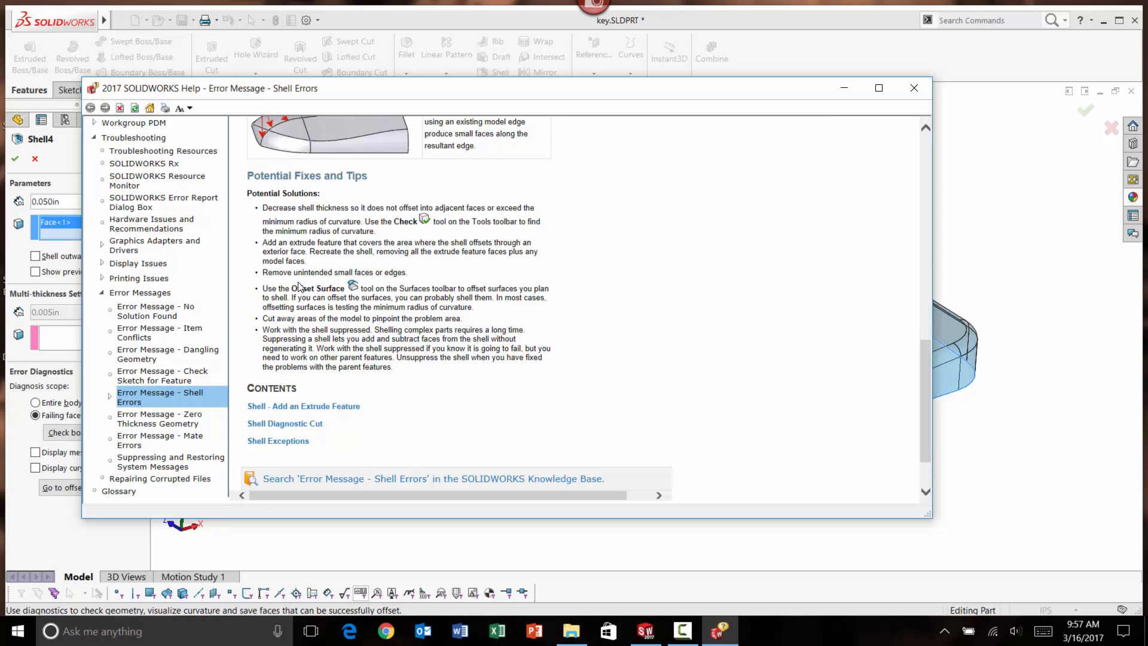
pyautogui.scroll(3)
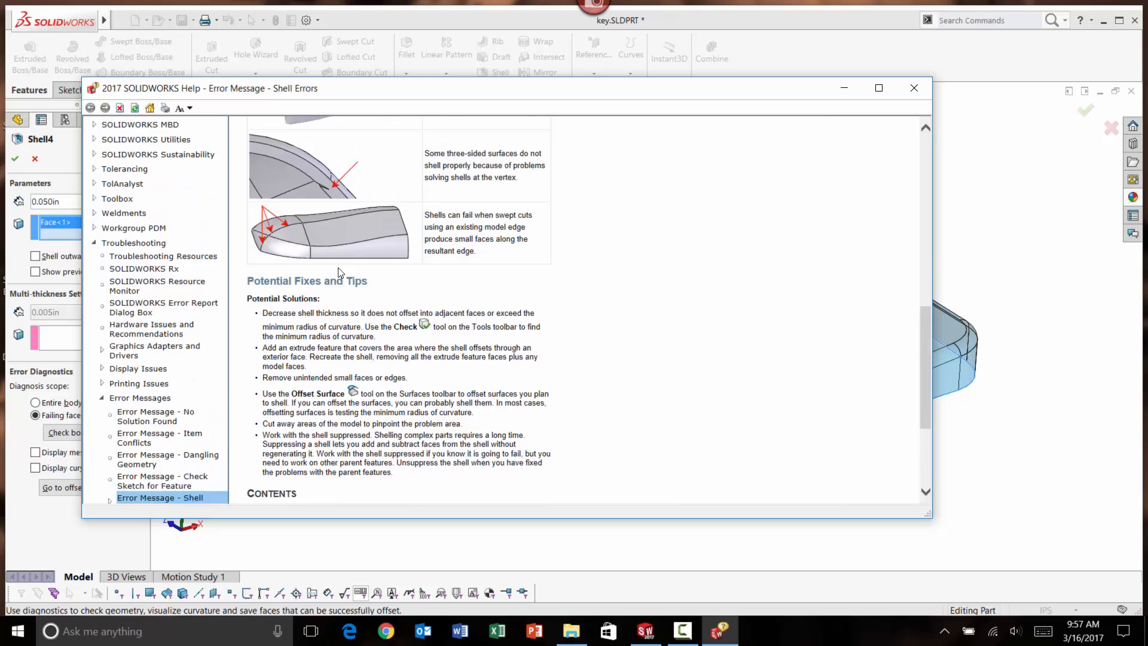
pyautogui.scroll(3)
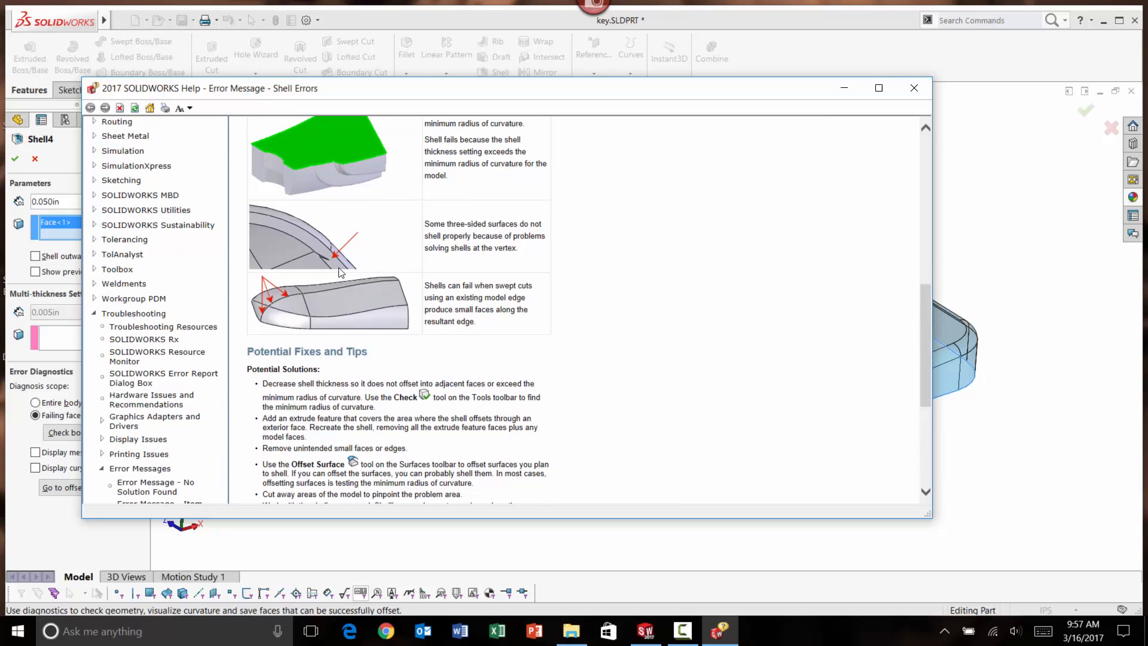
pyautogui.scroll(3)
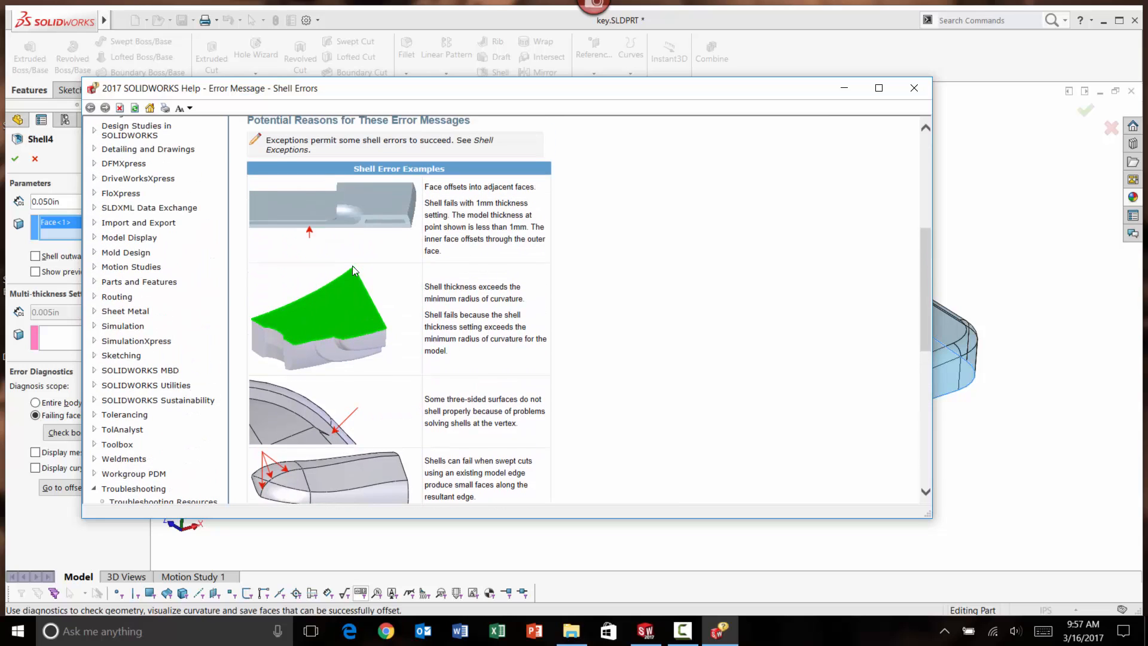
pyautogui.click(914, 88)
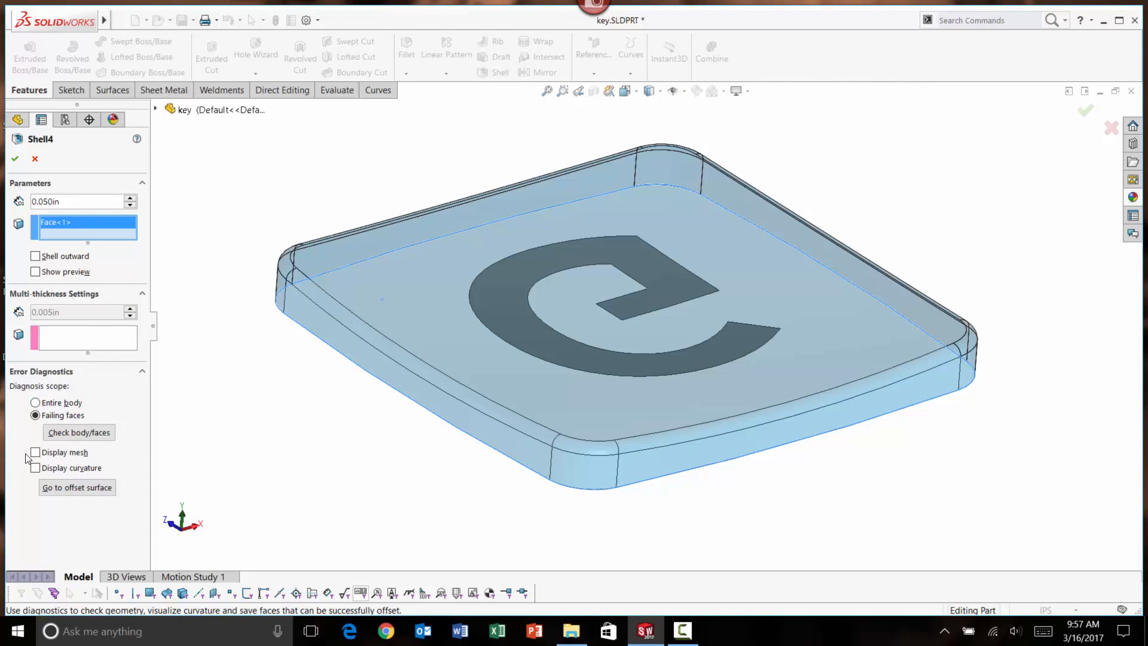
pyautogui.moveTo(18, 470)
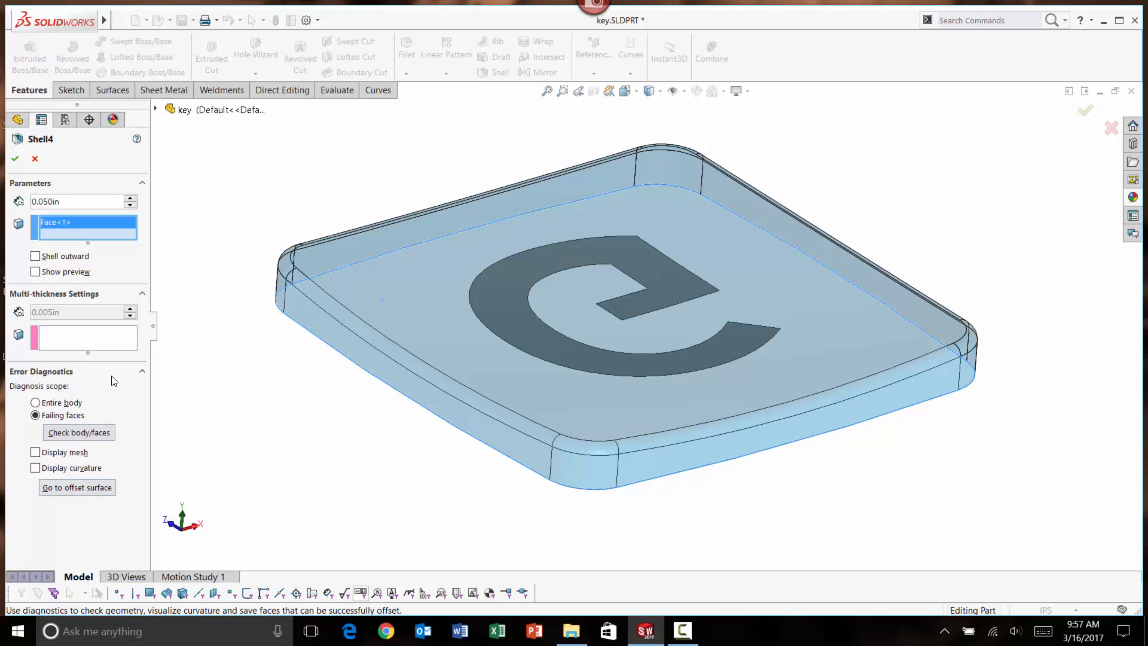
pyautogui.moveTo(76, 487)
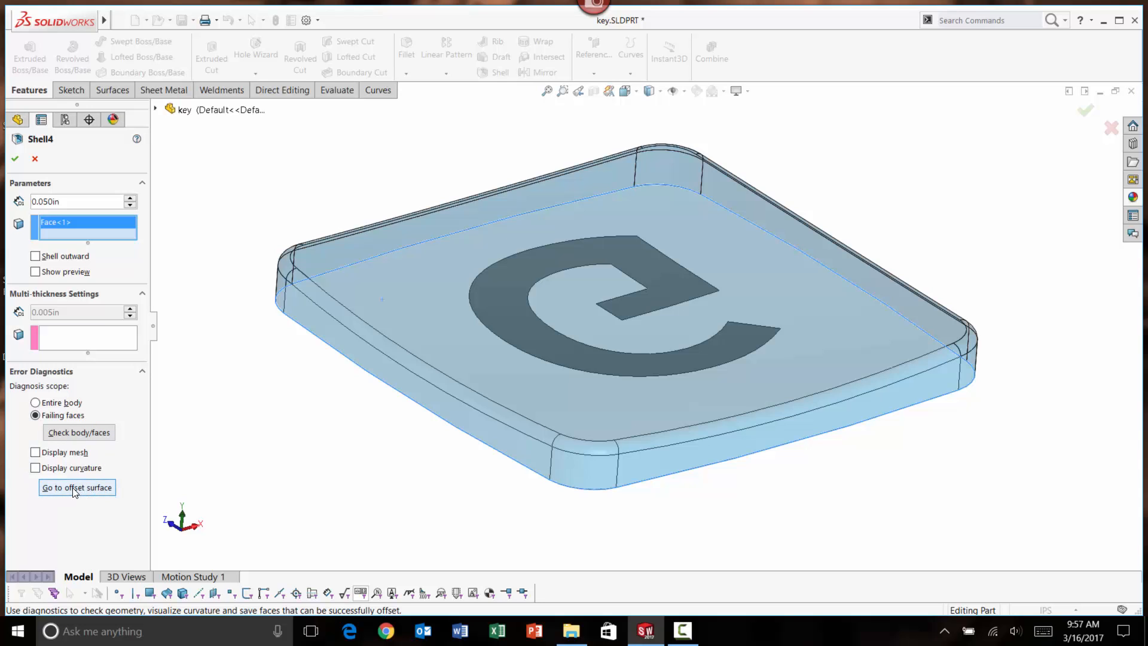
# Preview an offset surface of the key cap faces at 0.005 in distance.
pyautogui.click(76, 487)
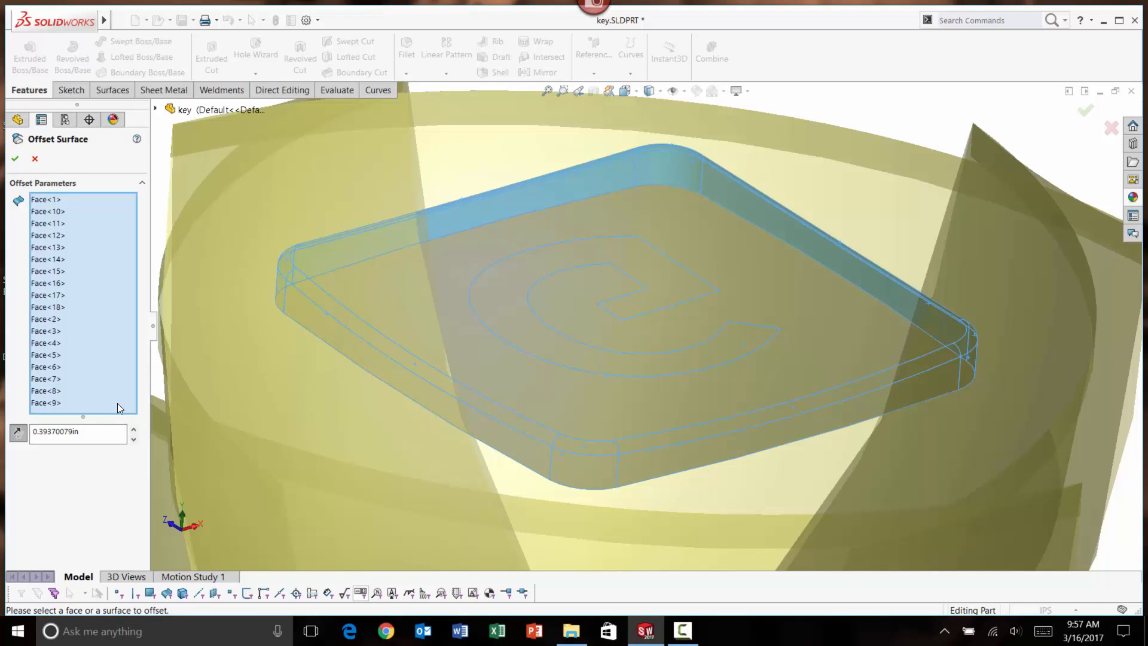
pyautogui.tripleClick(77, 431)
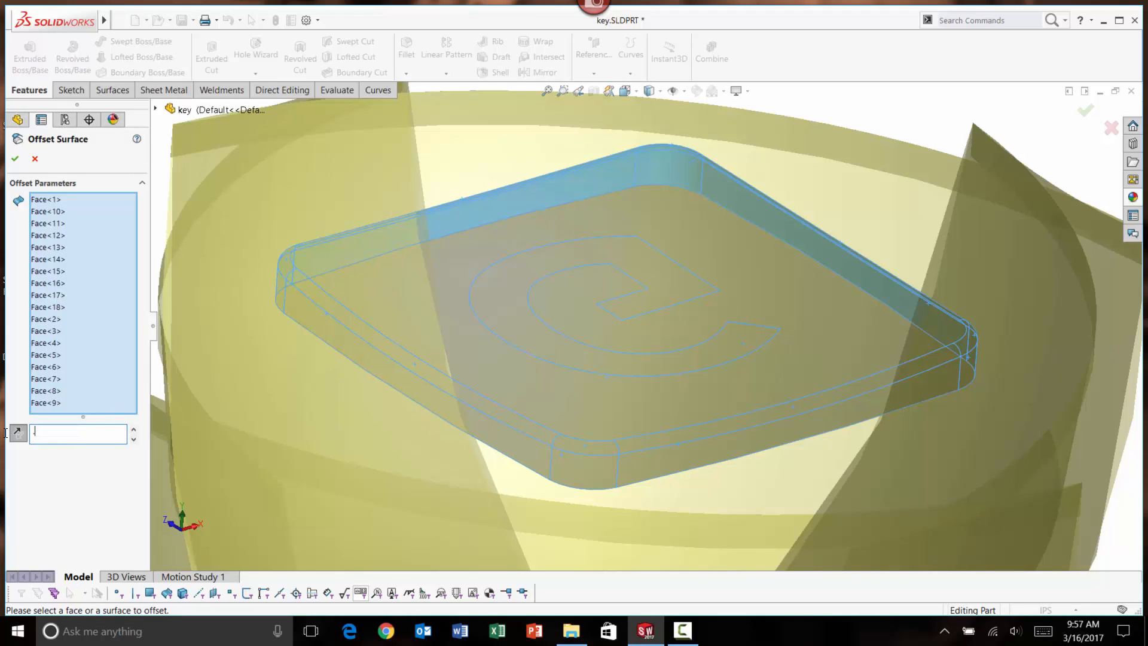
pyautogui.write('0.050in')
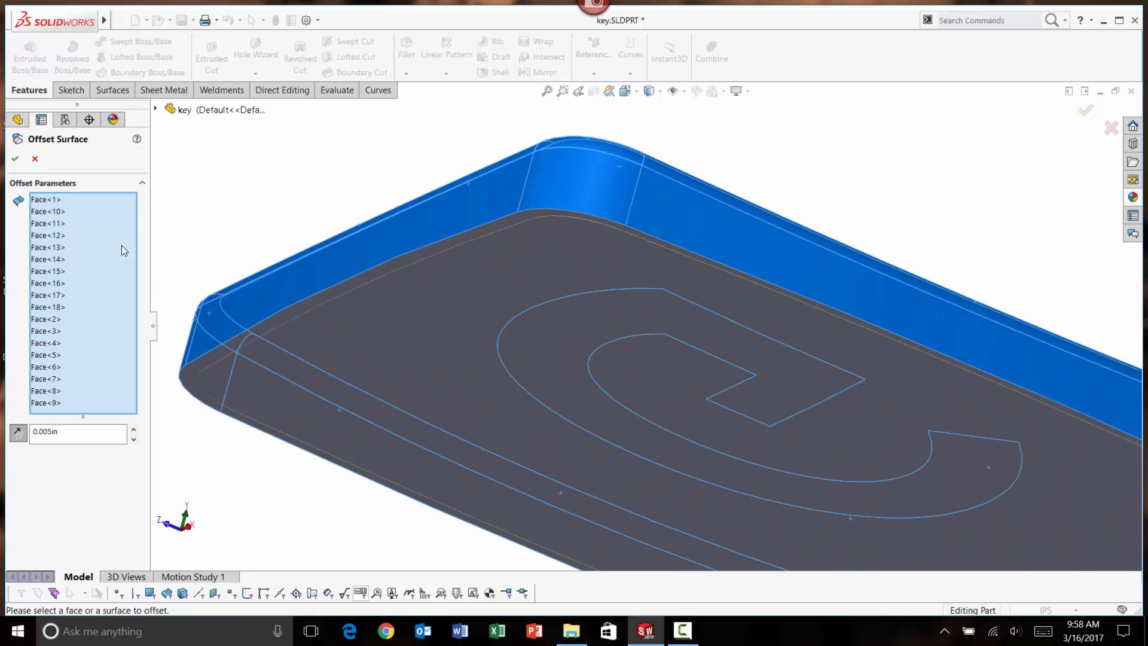
pyautogui.moveTo(15, 160)
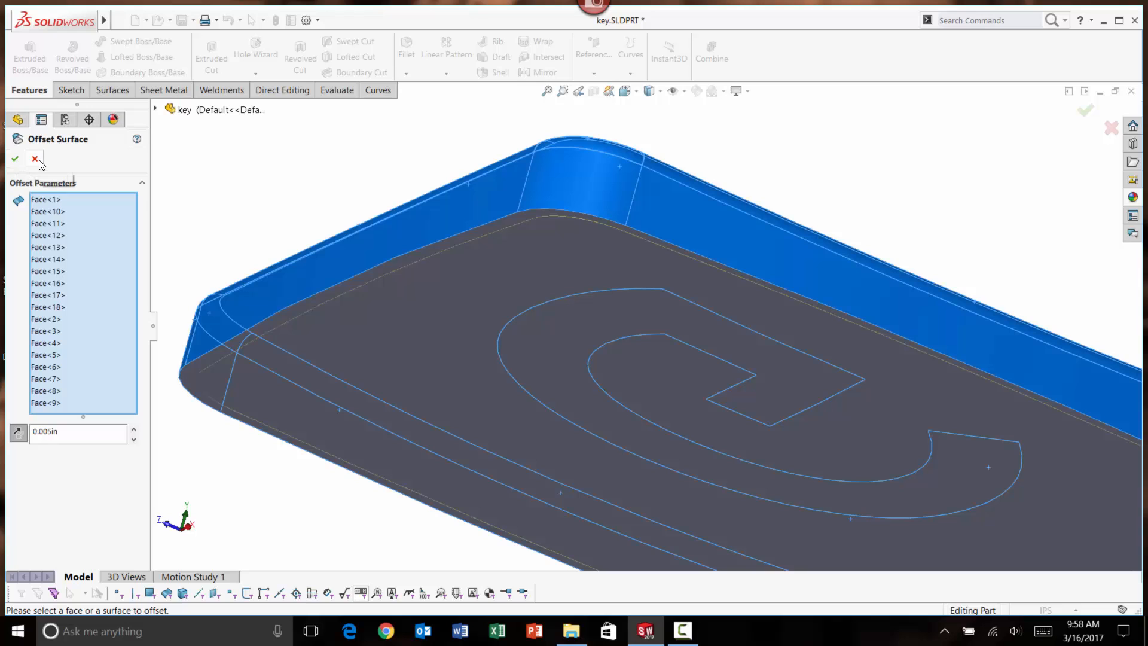
pyautogui.moveTo(34, 159)
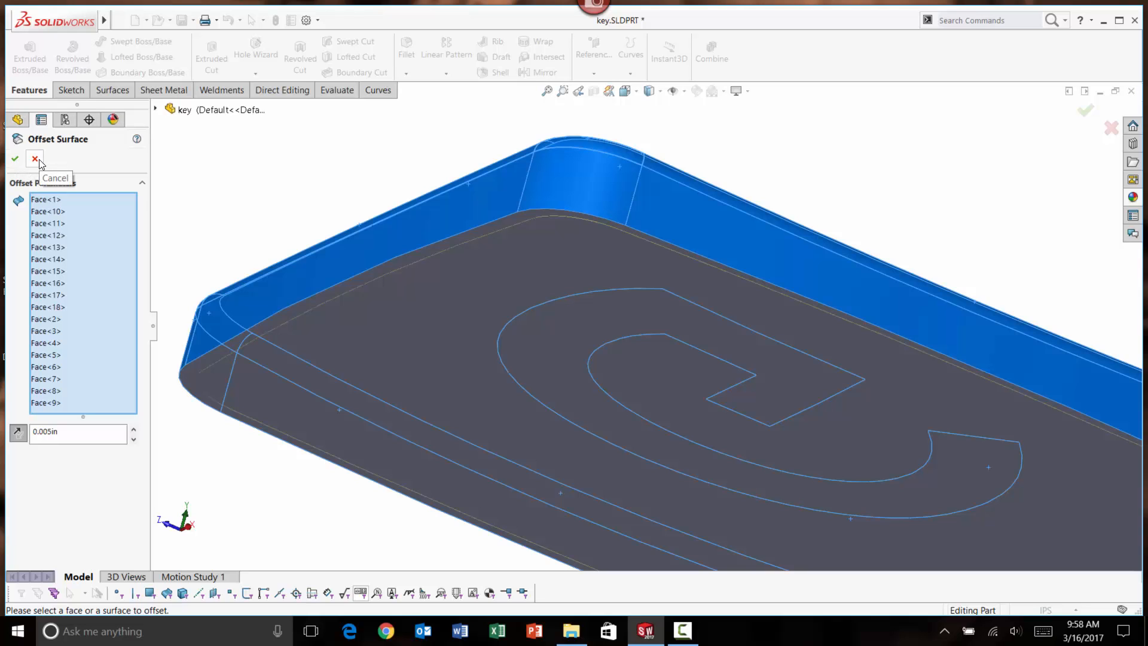
# Cancel the offset test and create Shell5 at 0.005 in thickness.
pyautogui.click(34, 160)
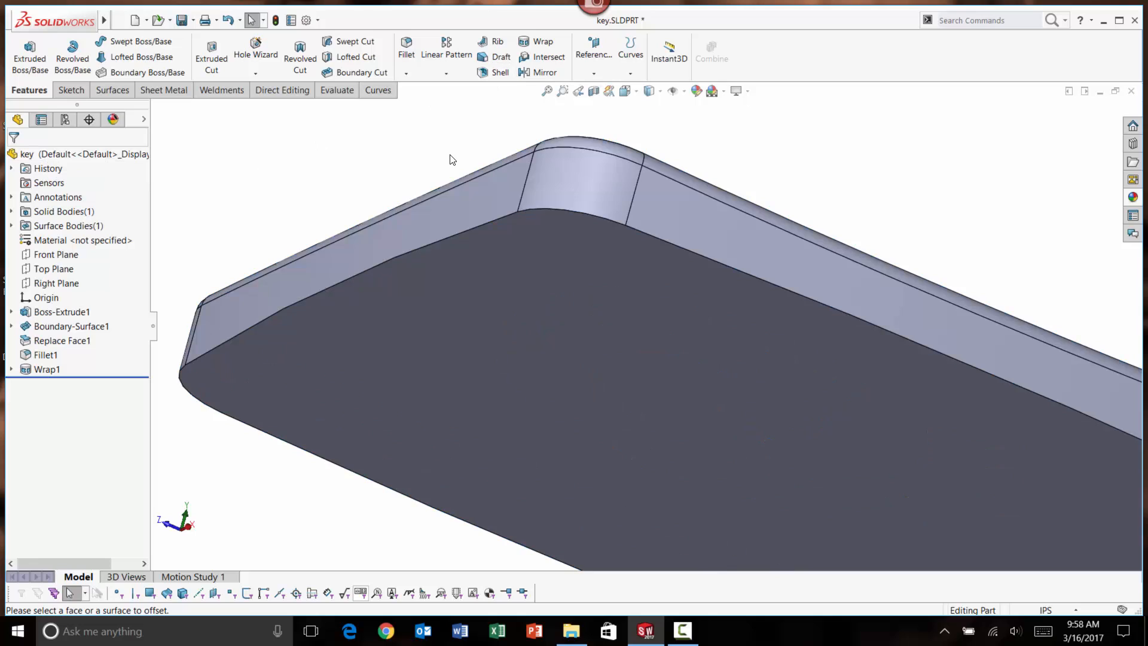
pyautogui.click(499, 58)
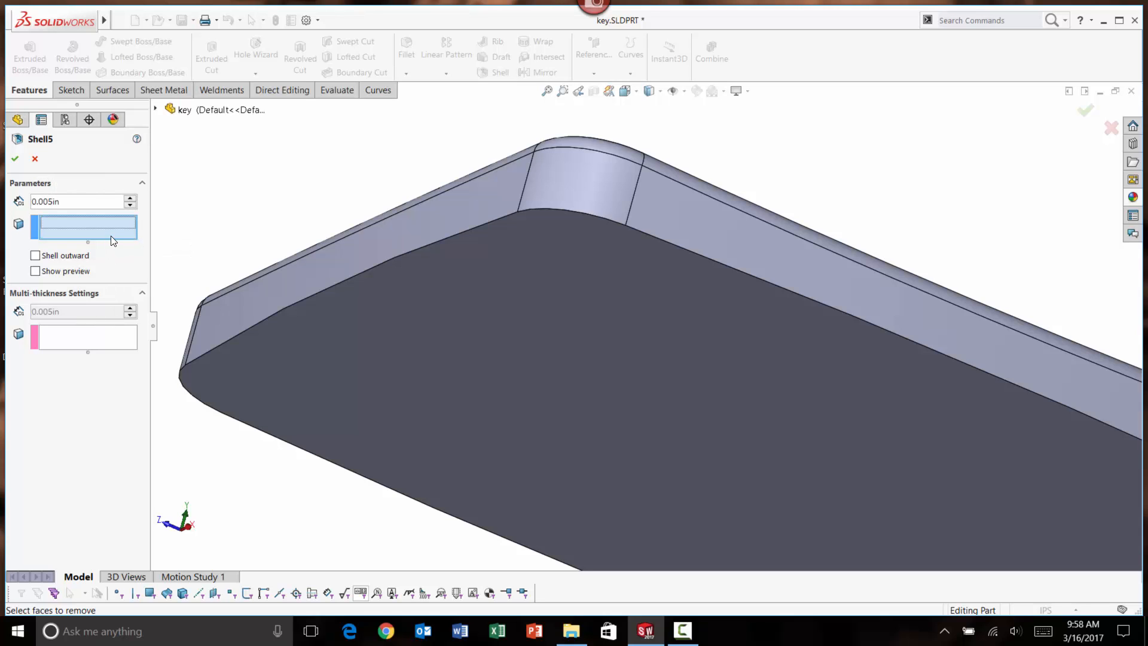
pyautogui.click(15, 159)
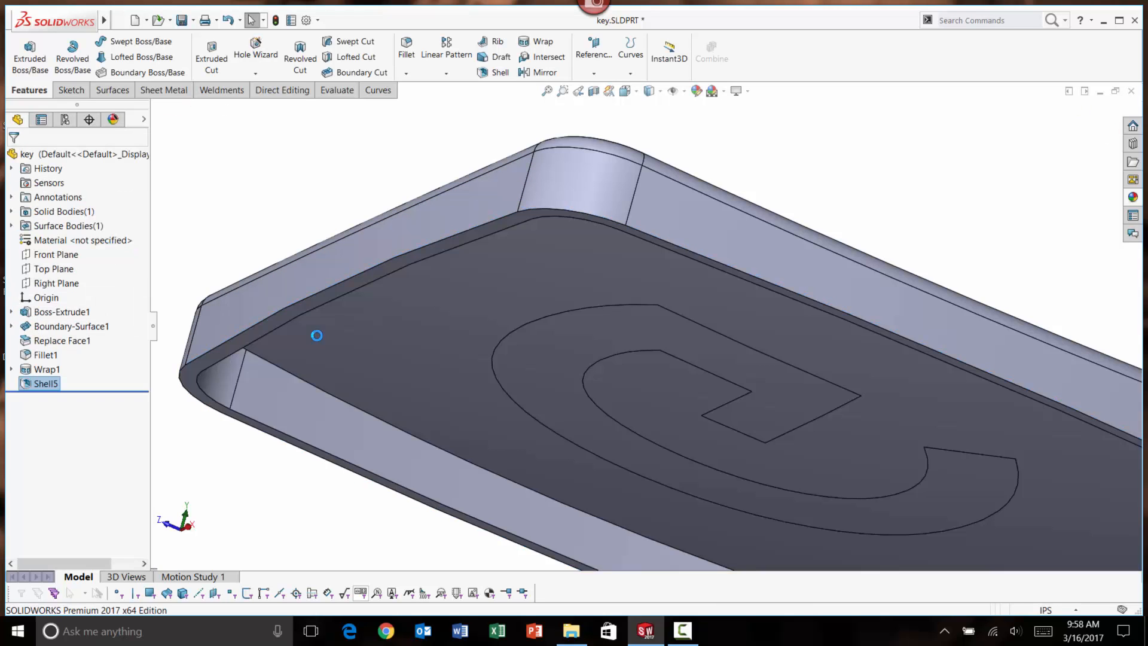